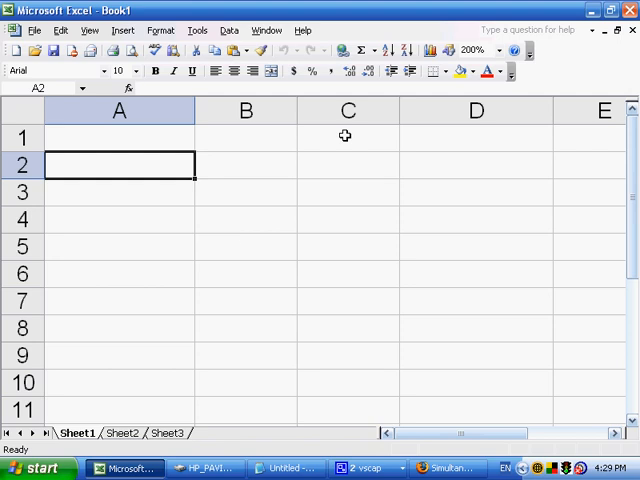
Enter the label X^2+Y^2=1 in cell C1
{"action": "left_click", "coordinate": [347, 138]}
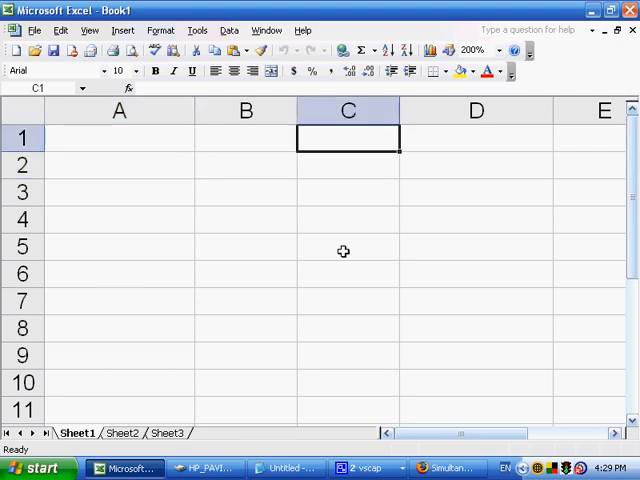
{"action": "type", "text": "X"}
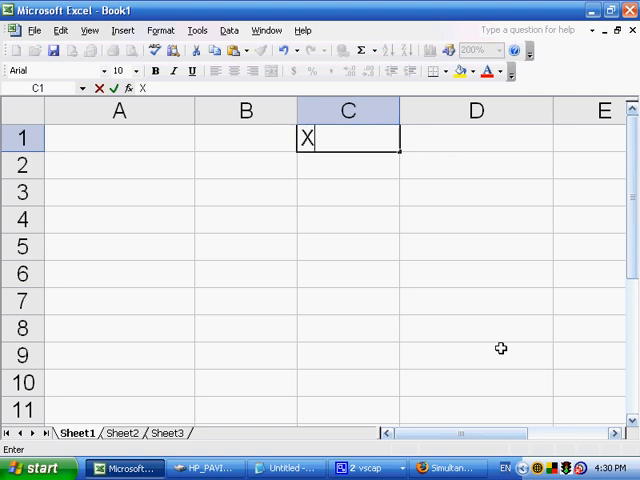
{"action": "type", "text": "^2"}
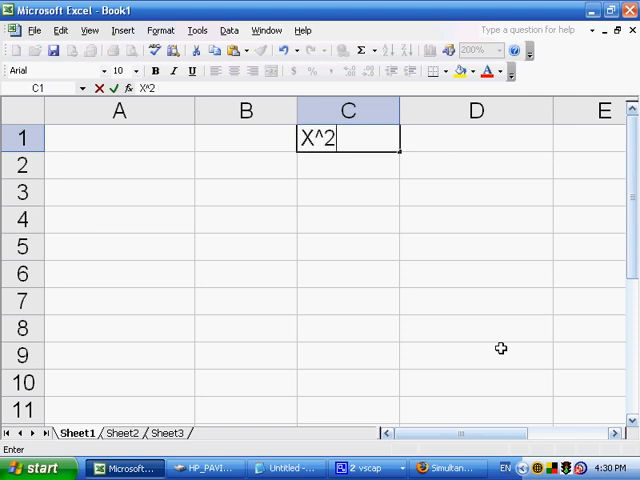
{"action": "type", "text": "+"}
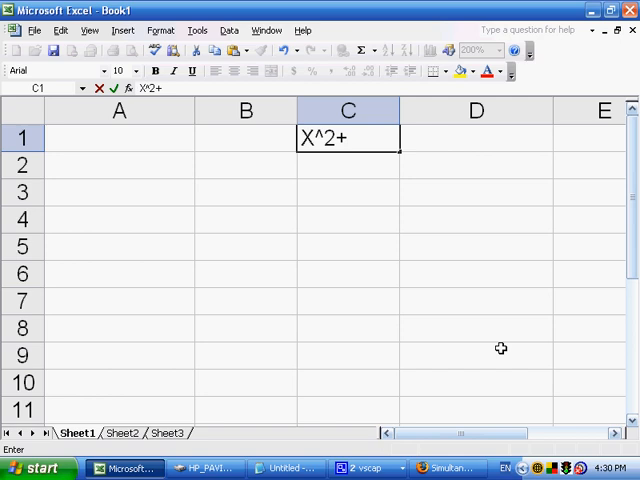
{"action": "type", "text": "Y^"}
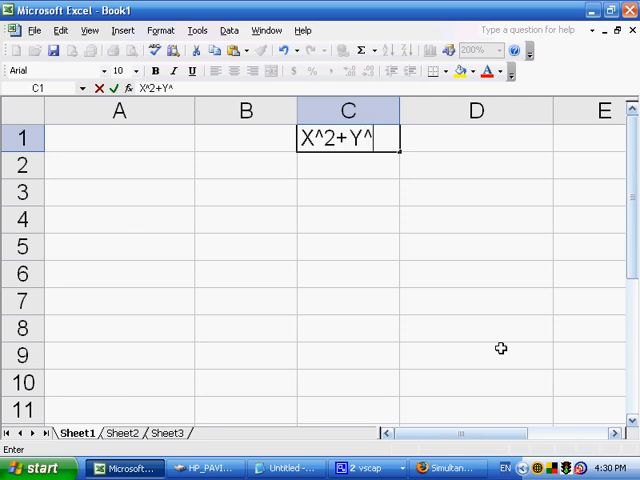
{"action": "type", "text": "2=1"}
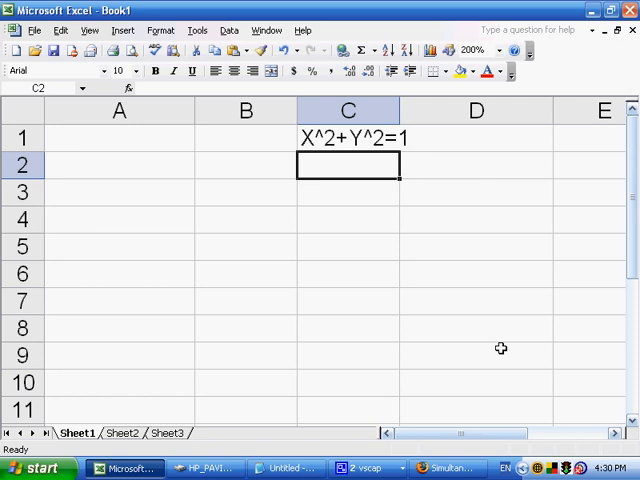
Enter the label 2X +4Y = 0 in cell C2
{"action": "type", "text": "2X"}
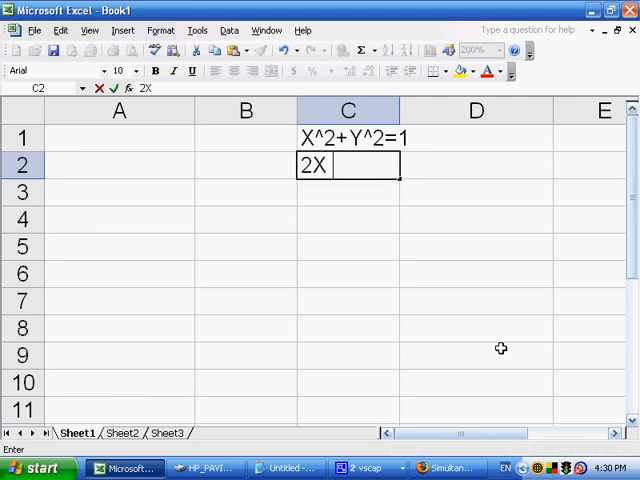
{"action": "type", "text": "+4Y"}
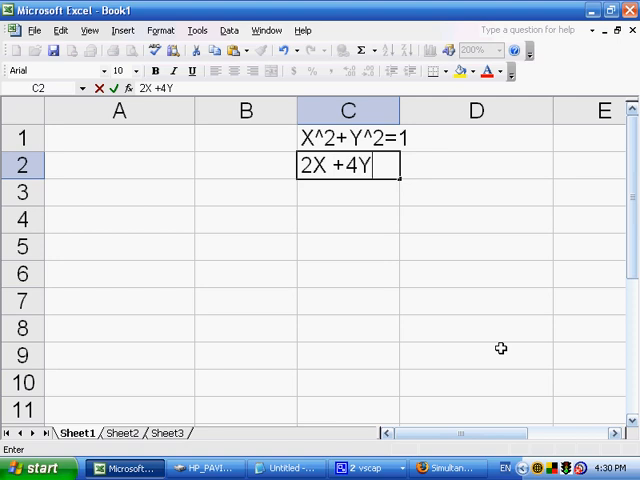
{"action": "type", "text": "= 1"}
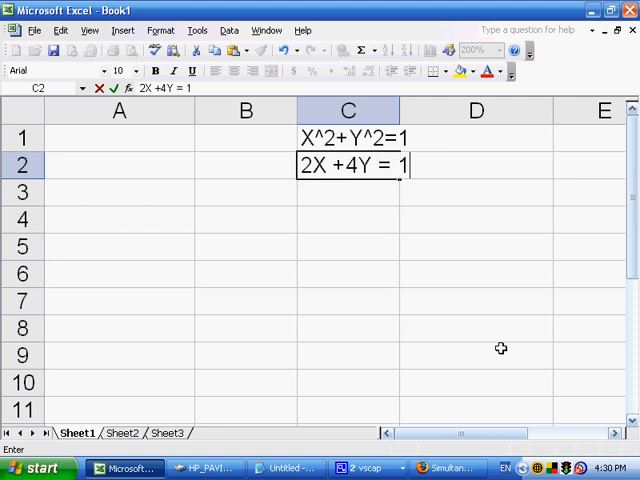
{"action": "type", "text": "0"}
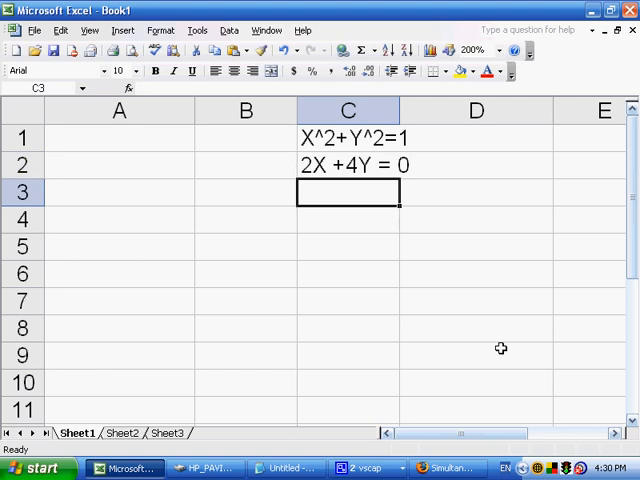
{"action": "mouse_move", "coordinate": [404, 110]}
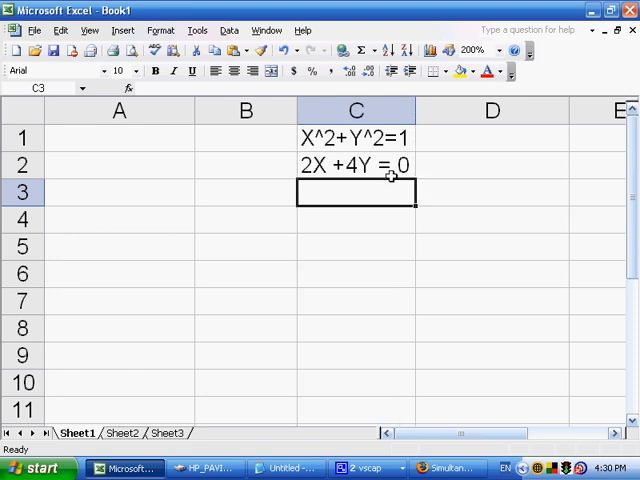
{"action": "mouse_move", "coordinate": [380, 166]}
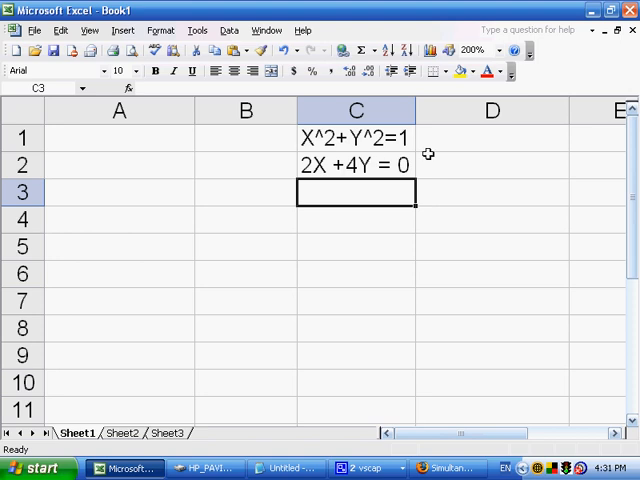
{"action": "mouse_move", "coordinate": [357, 182]}
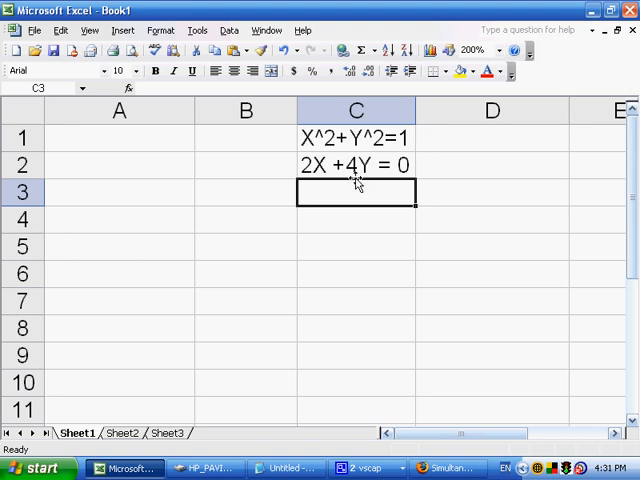
{"action": "mouse_move", "coordinate": [355, 180]}
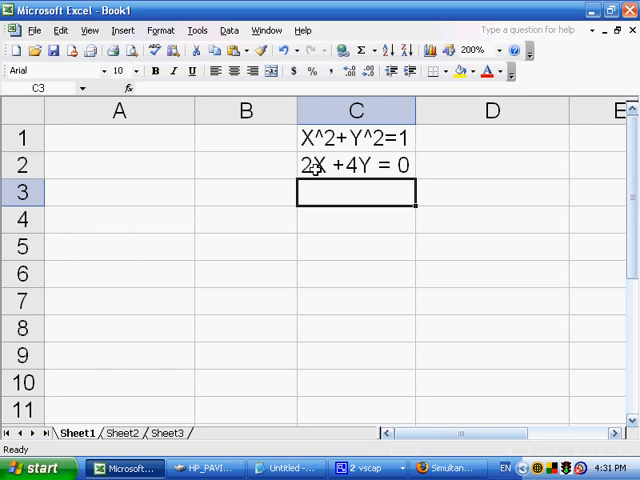
{"action": "mouse_move", "coordinate": [315, 198]}
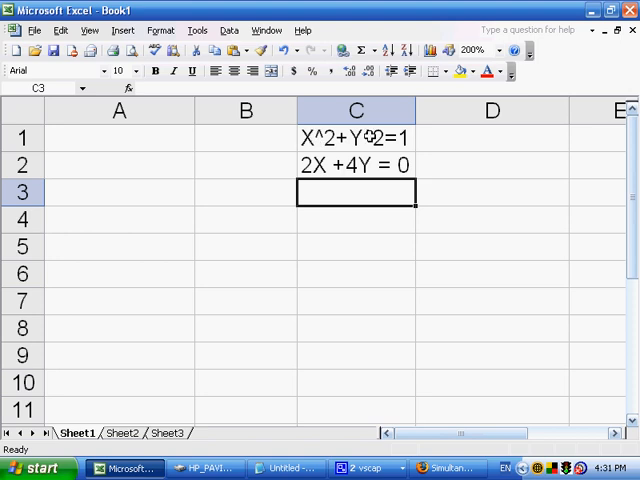
Widen column C to fit both equations, checking cells C1, A1, A2 and D1
{"action": "left_click", "coordinate": [356, 137]}
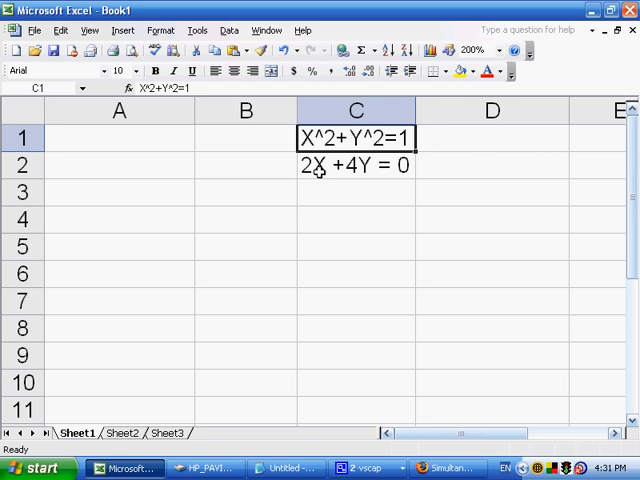
{"action": "left_click", "coordinate": [356, 165]}
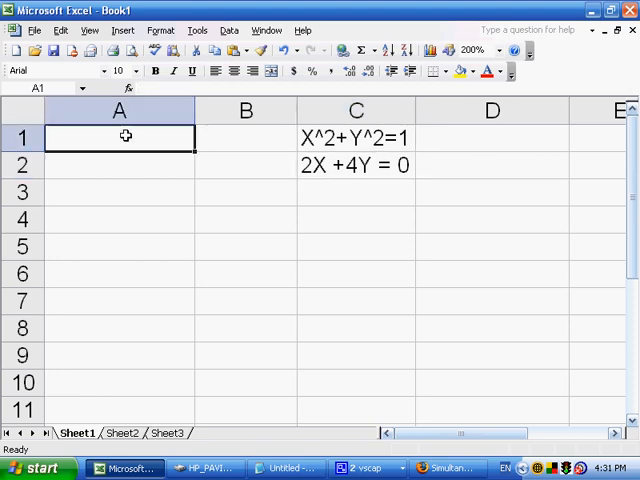
{"action": "mouse_move", "coordinate": [126, 166]}
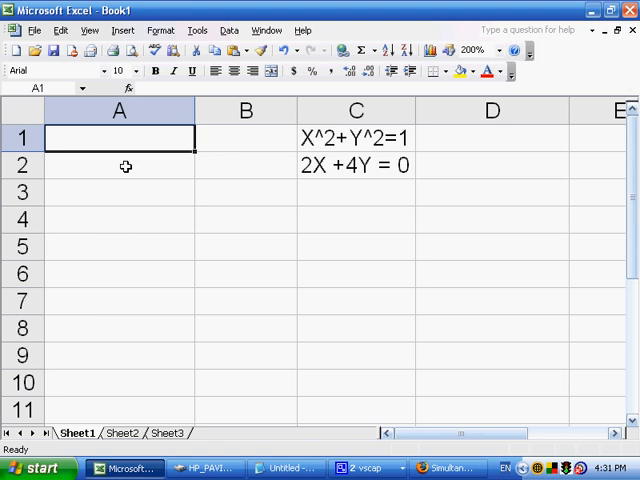
{"action": "left_click", "coordinate": [119, 165]}
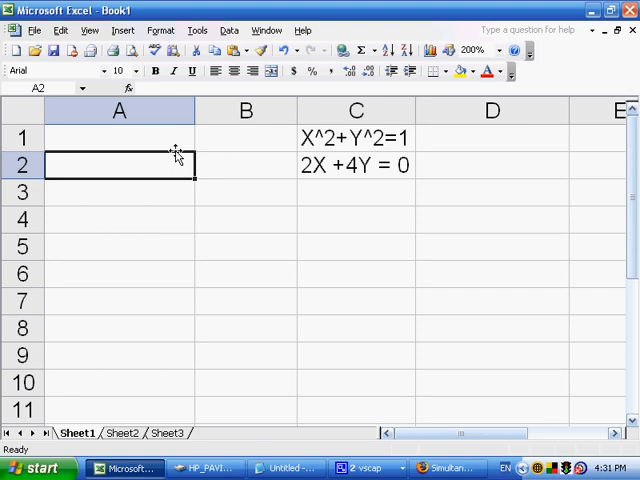
{"action": "mouse_move", "coordinate": [440, 136]}
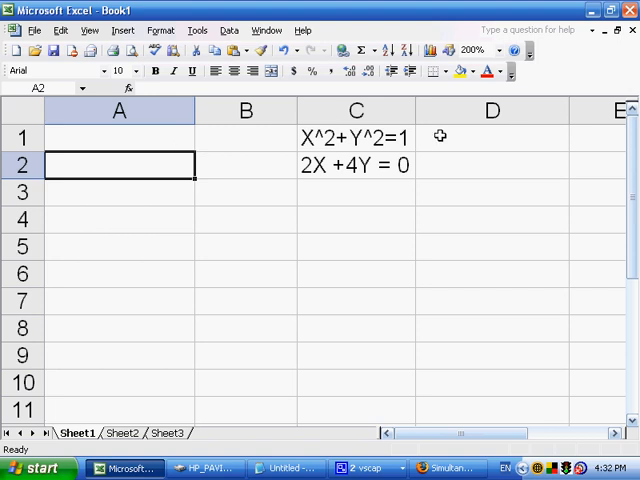
{"action": "mouse_move", "coordinate": [446, 136]}
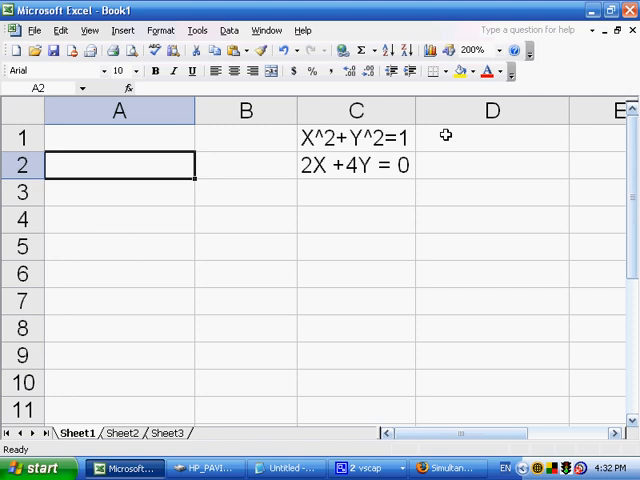
{"action": "left_click", "coordinate": [491, 138]}
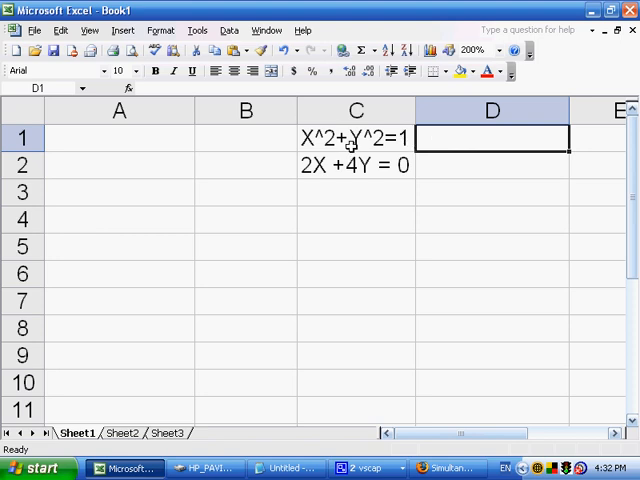
{"action": "mouse_move", "coordinate": [348, 147]}
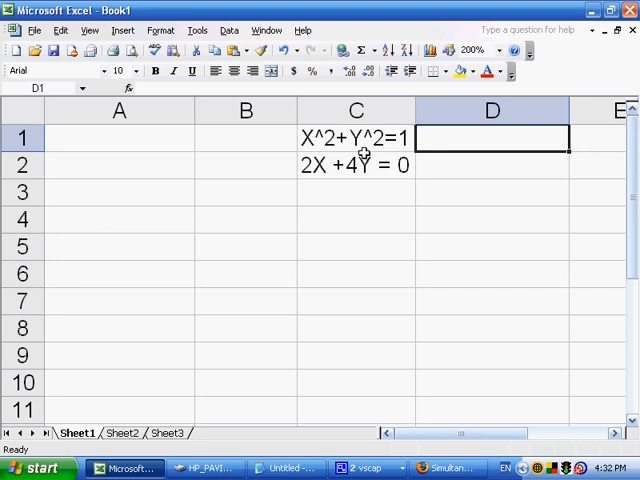
{"action": "mouse_move", "coordinate": [323, 140]}
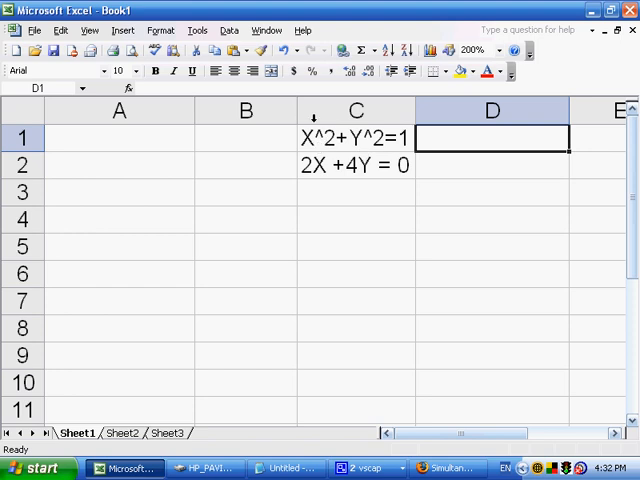
{"action": "mouse_move", "coordinate": [330, 147]}
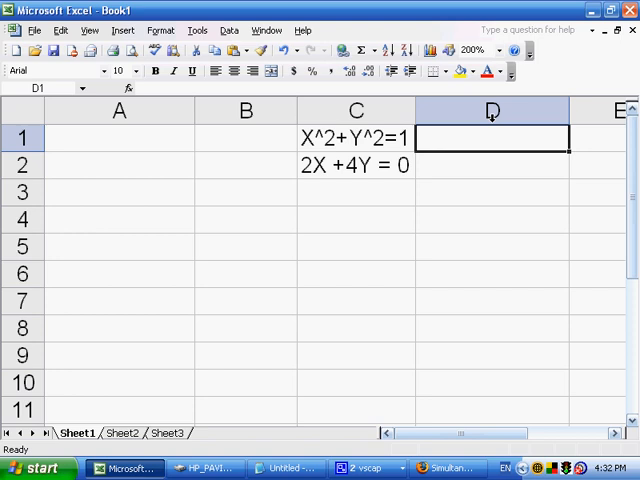
Type the label X=SQRT(1-Y^2) into cell D1
{"action": "type", "text": "X"}
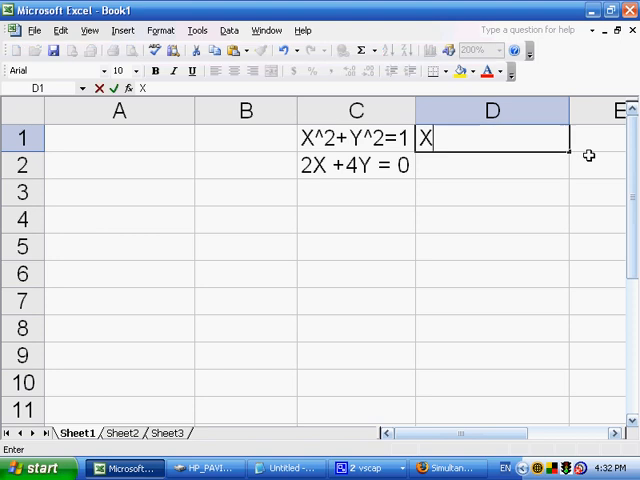
{"action": "type", "text": "=SQRT("}
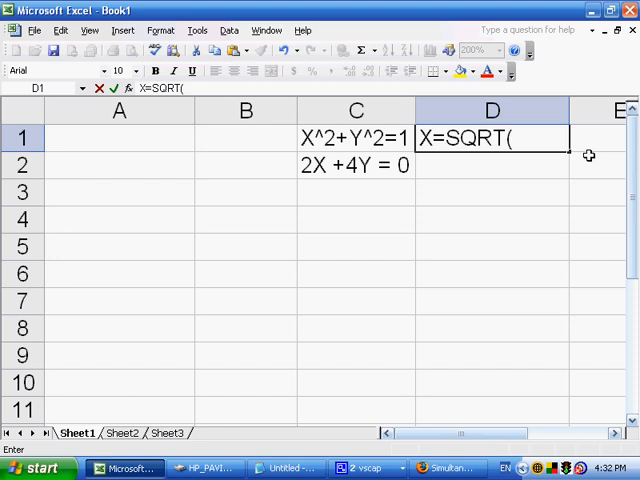
{"action": "type", "text": "1"}
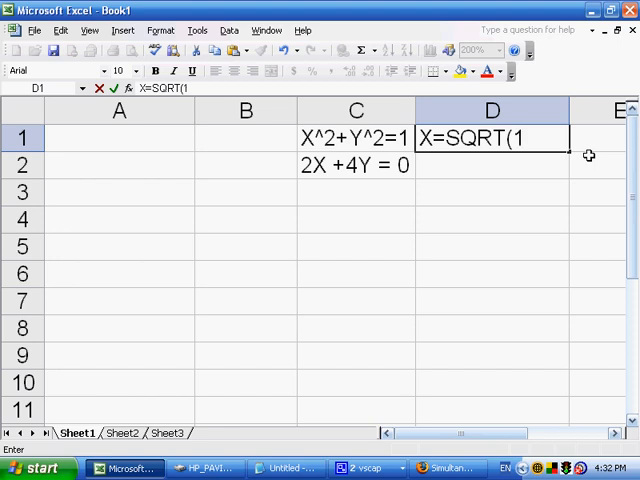
{"action": "type", "text": "-Y"}
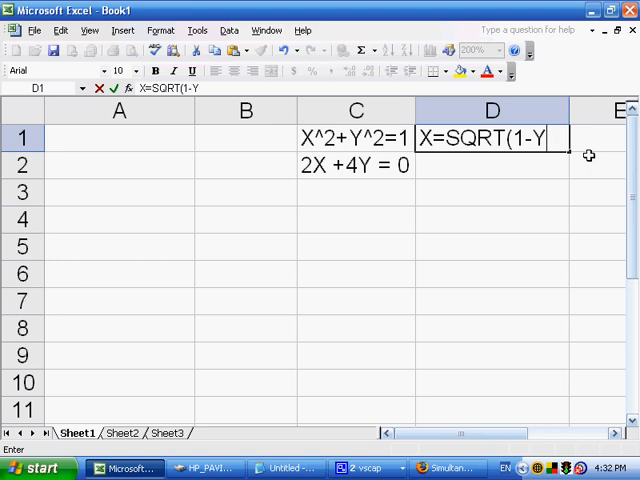
{"action": "type", "text": "^2)"}
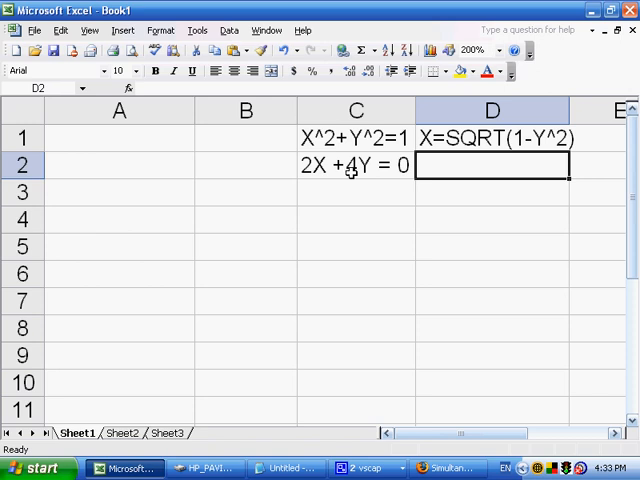
{"action": "mouse_move", "coordinate": [421, 313]}
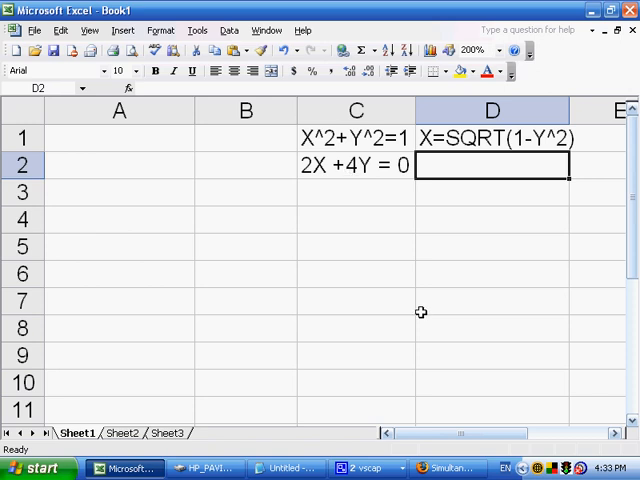
Enter Y=-2X/4 in D2 and simplify it to Y=-X/2
{"action": "type", "text": "Y="}
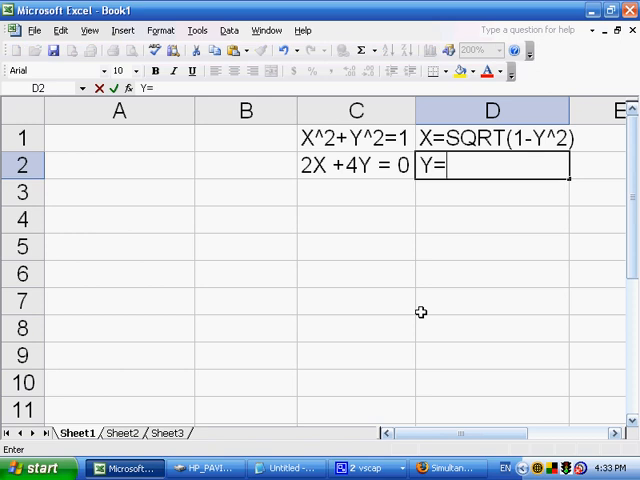
{"action": "type", "text": "-2"}
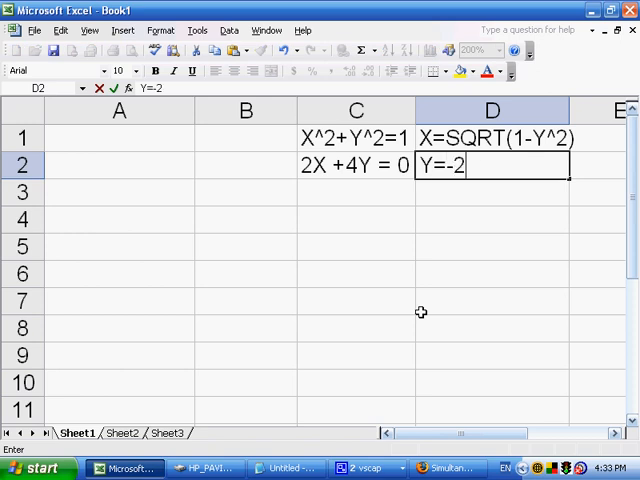
{"action": "type", "text": "X"}
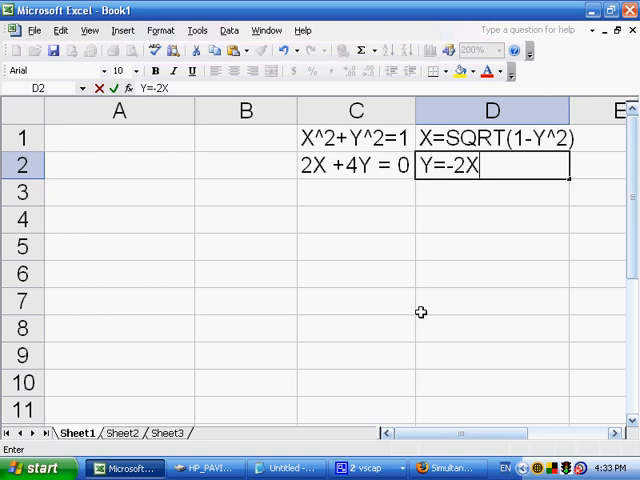
{"action": "type", "text": "/4"}
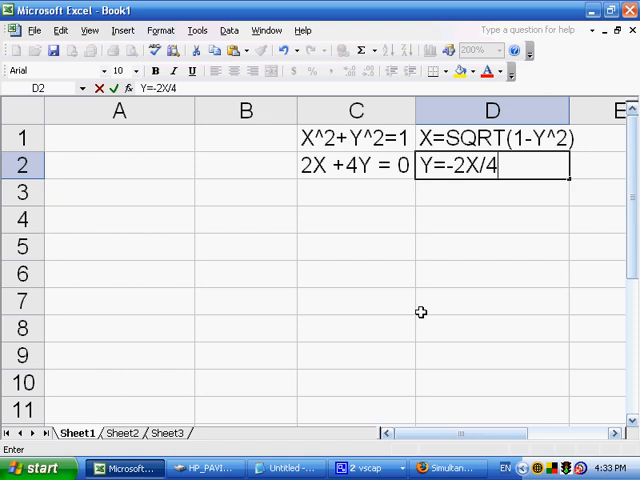
{"action": "key", "text": "BackSpace"}
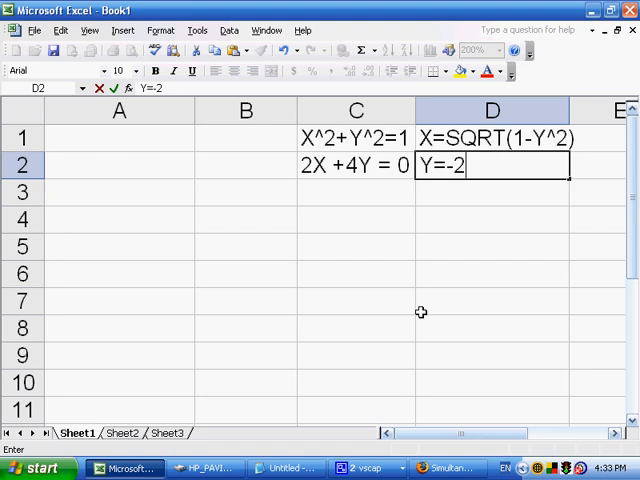
{"action": "key", "text": "BackSpace"}
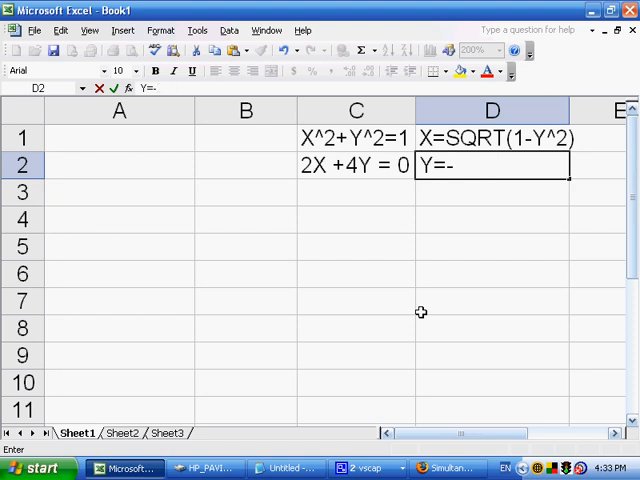
{"action": "type", "text": "X/2"}
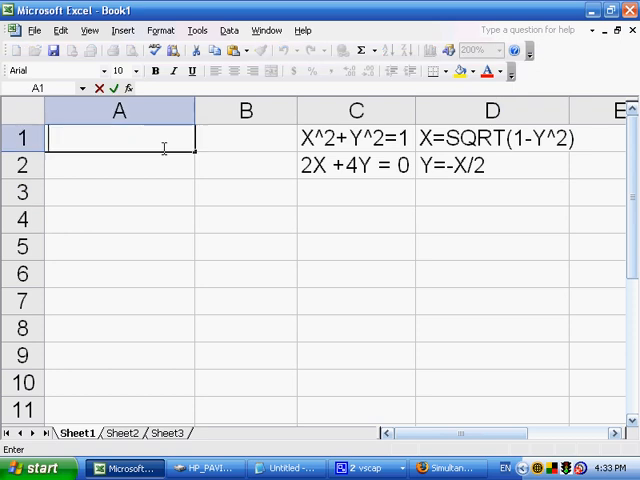
Enter the formula =SQRT(1-A2^2) in cell A1 to compute X
{"action": "left_click", "coordinate": [119, 165]}
{"action": "type", "text": "="}
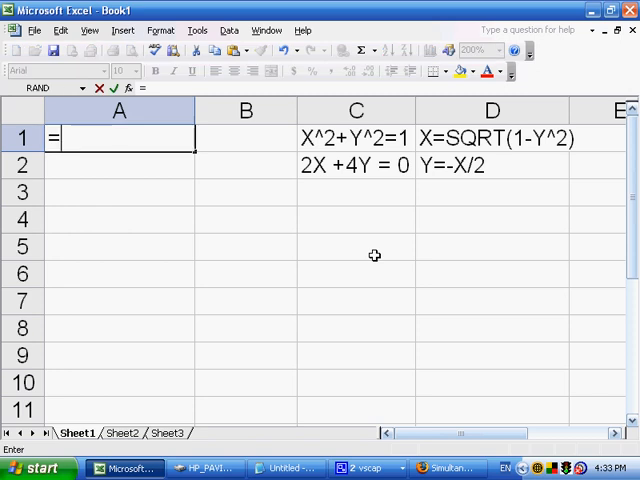
{"action": "type", "text": "SQRT"}
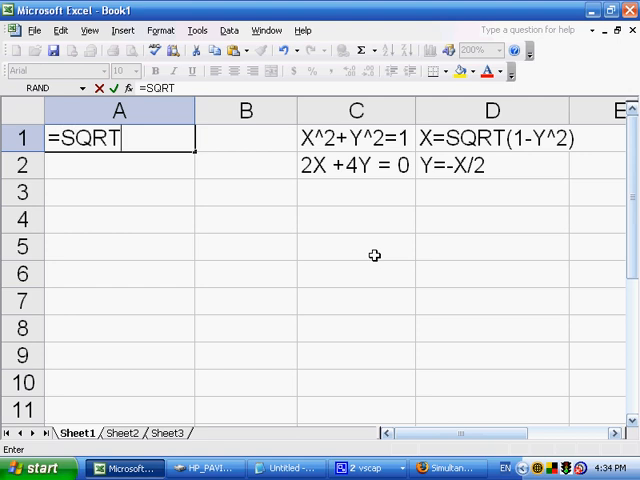
{"action": "type", "text": "(1-"}
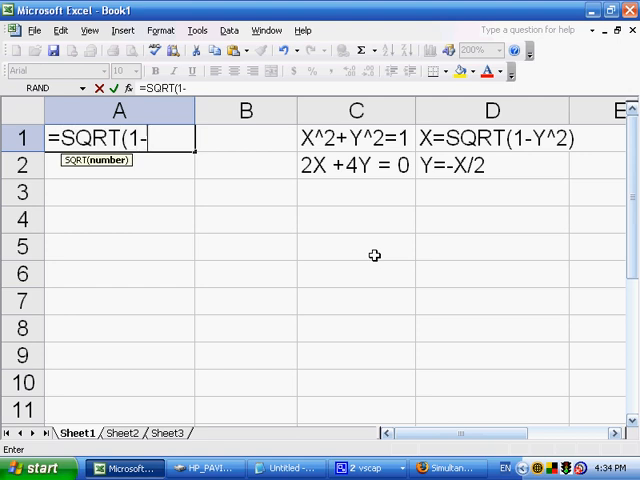
{"action": "type", "text": "Y"}
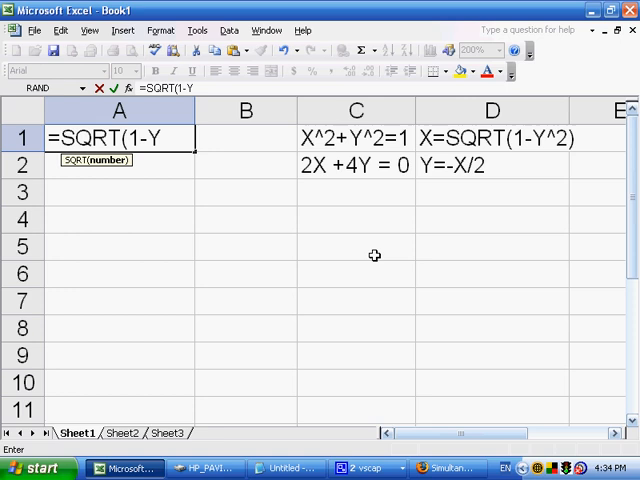
{"action": "key", "text": "BackSpace"}
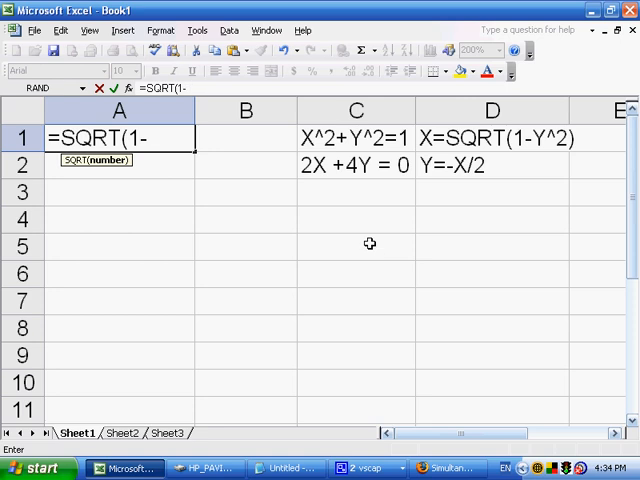
{"action": "mouse_move", "coordinate": [155, 167]}
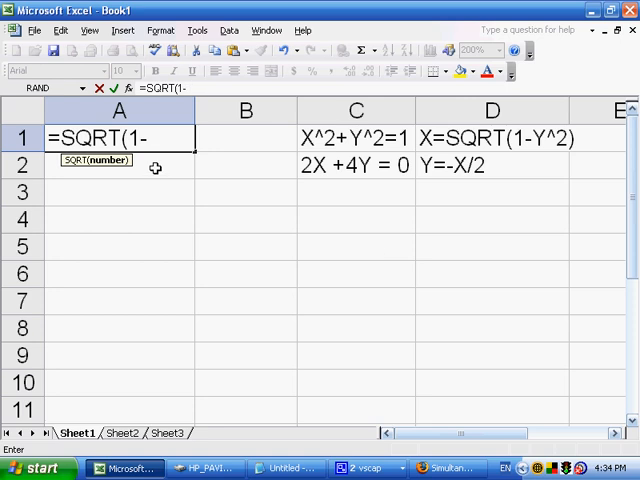
{"action": "type", "text": "A2^"}
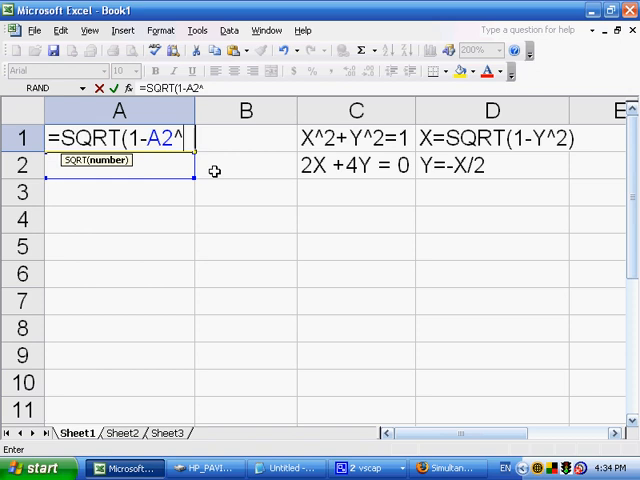
{"action": "type", "text": "2"}
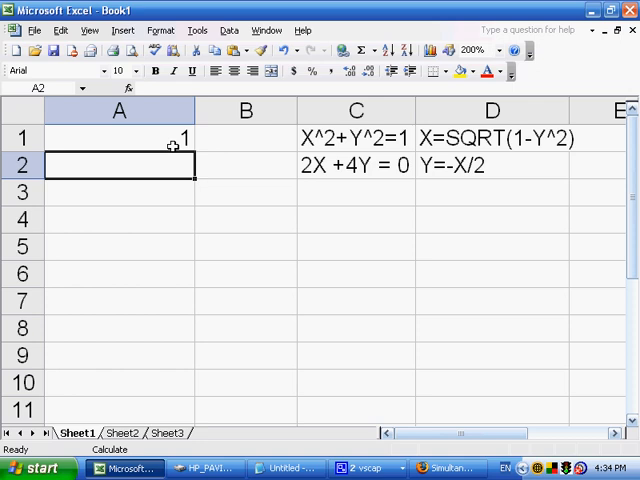
Enter =-A1/2 in cell A2, giving X ≈ 0.894 and Y ≈ -0.447
{"action": "type", "text": "="}
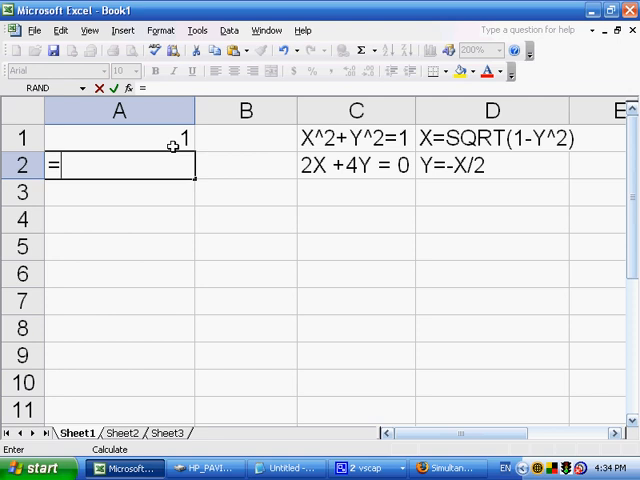
{"action": "type", "text": "-"}
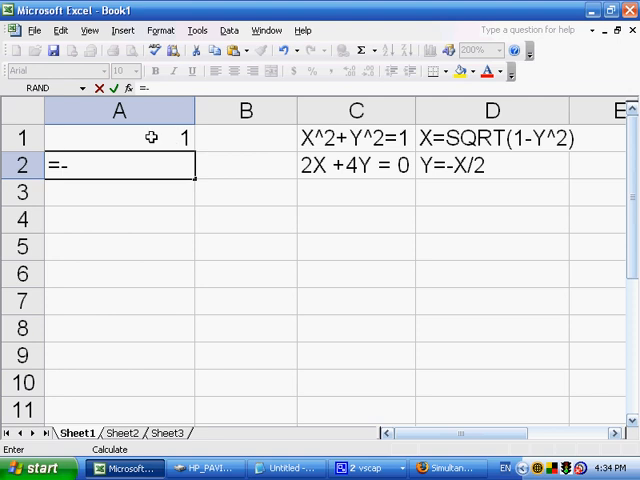
{"action": "left_click", "coordinate": [118, 137]}
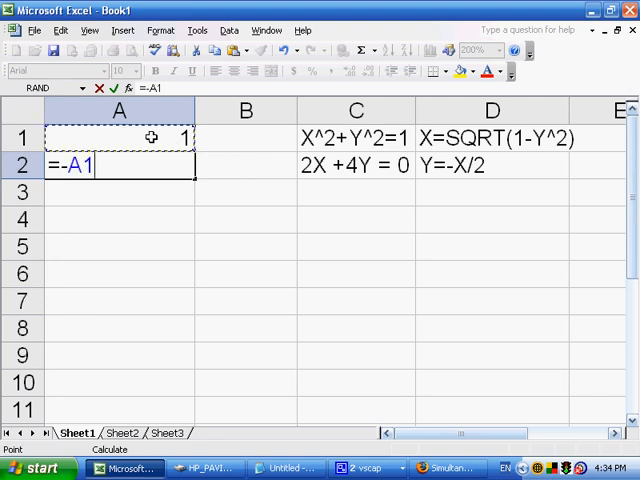
{"action": "type", "text": "/2"}
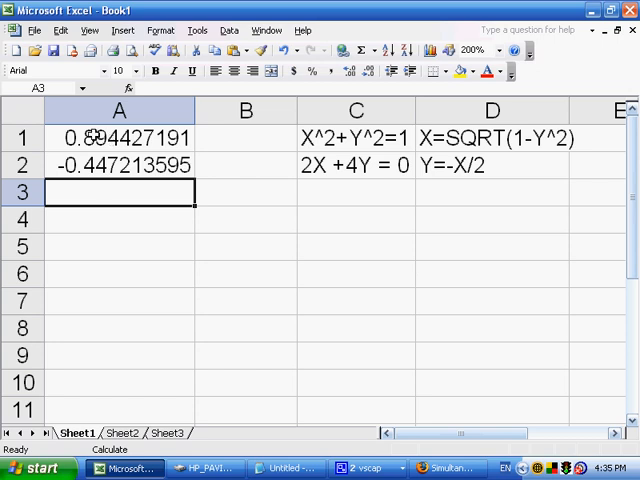
Paste the values of A1:A2 (0.894427191, -0.447213595) into A4:A5 as static numbers
{"action": "left_click_drag", "start_coordinate": [119, 138], "coordinate": [119, 165]}
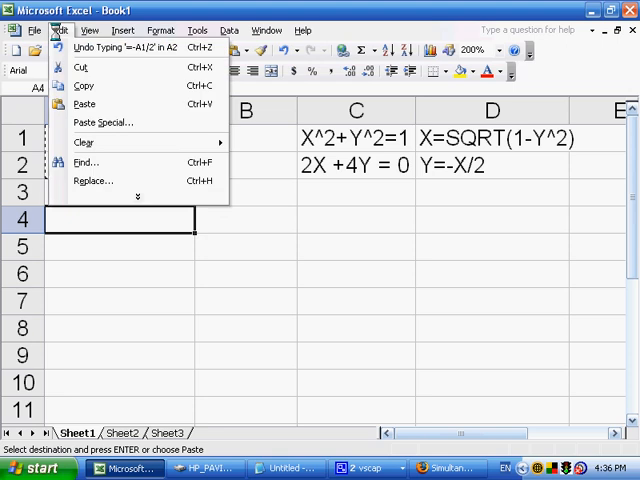
{"action": "left_click", "coordinate": [101, 122]}
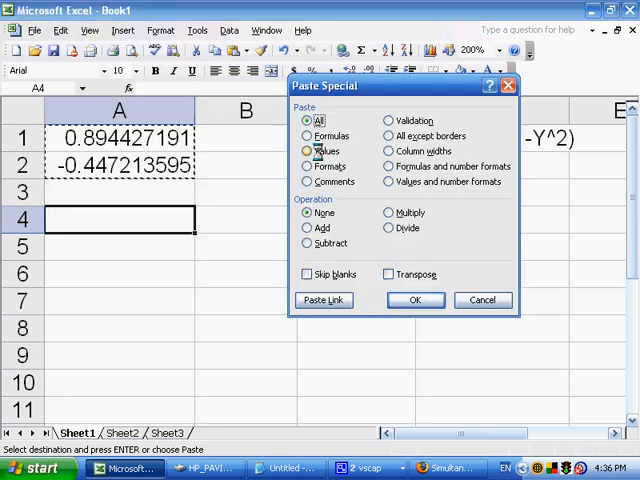
{"action": "left_click", "coordinate": [415, 300]}
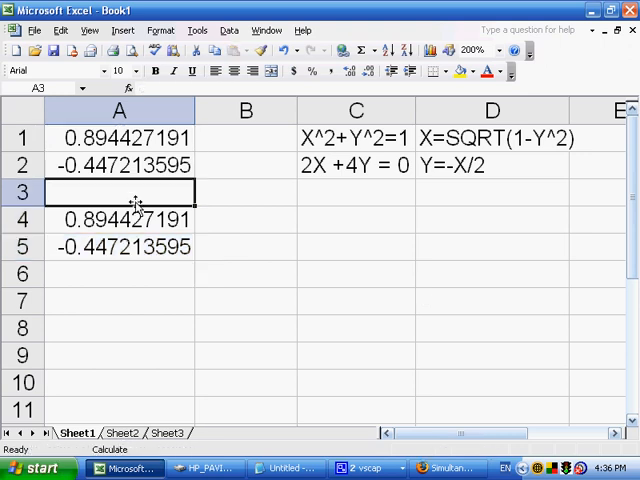
{"action": "mouse_move", "coordinate": [232, 218]}
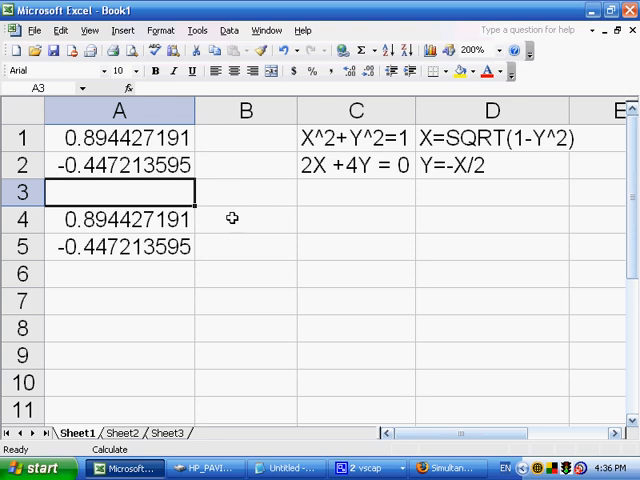
Type the labels X in B4 and Y in B5
{"action": "type", "text": "X"}
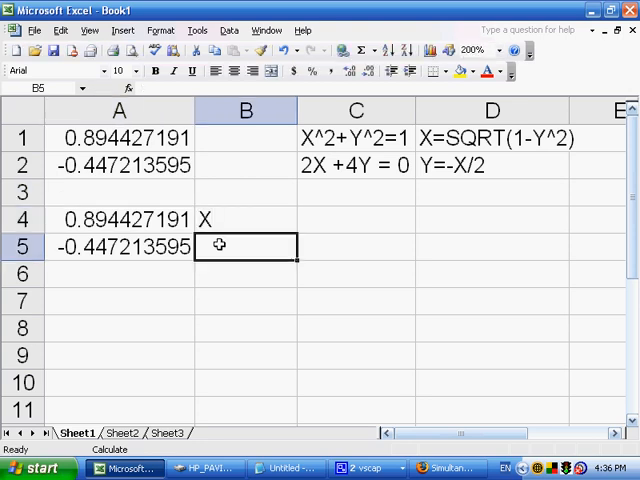
{"action": "type", "text": "Y"}
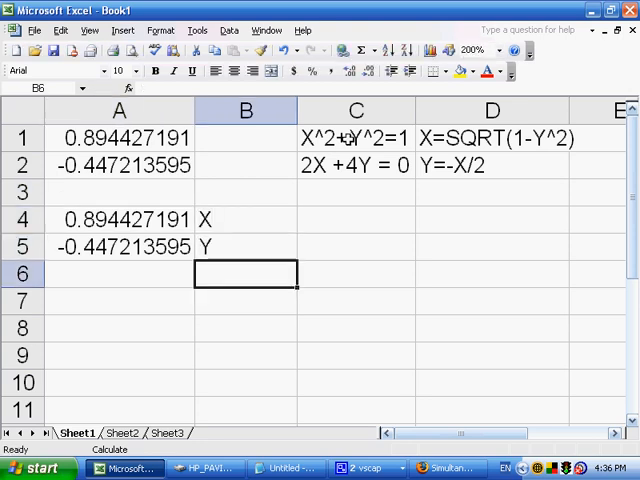
{"action": "mouse_move", "coordinate": [337, 160]}
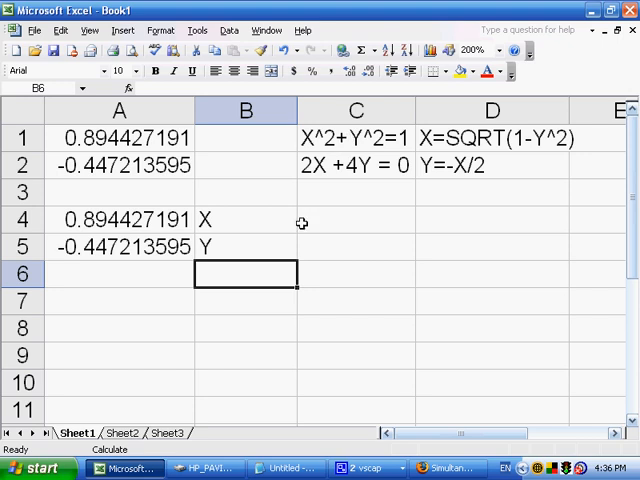
{"action": "mouse_move", "coordinate": [313, 219]}
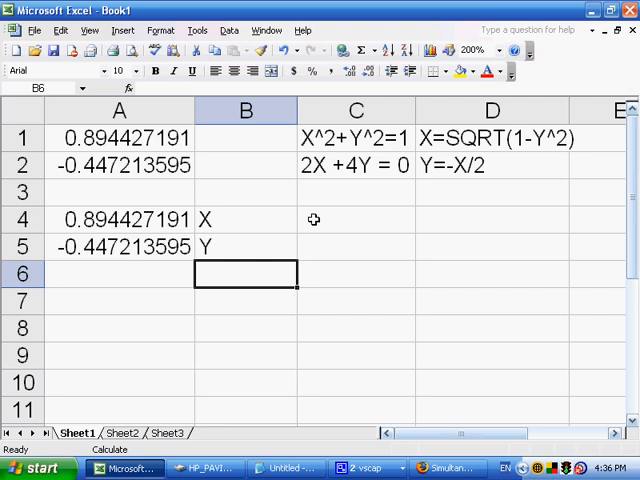
{"action": "mouse_move", "coordinate": [319, 138]}
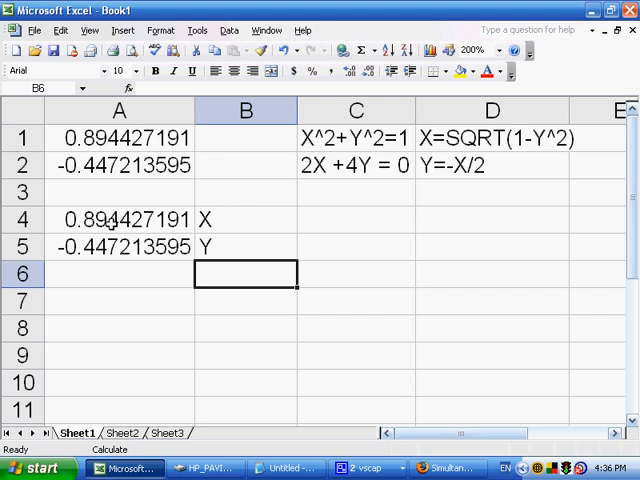
Name cell A4 X and cell A5 Y in the Name Box, then verify A5's name
{"action": "left_click", "coordinate": [118, 219]}
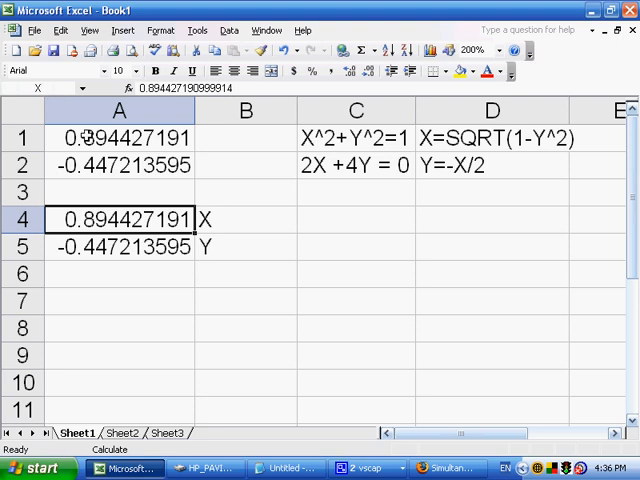
{"action": "mouse_move", "coordinate": [113, 250]}
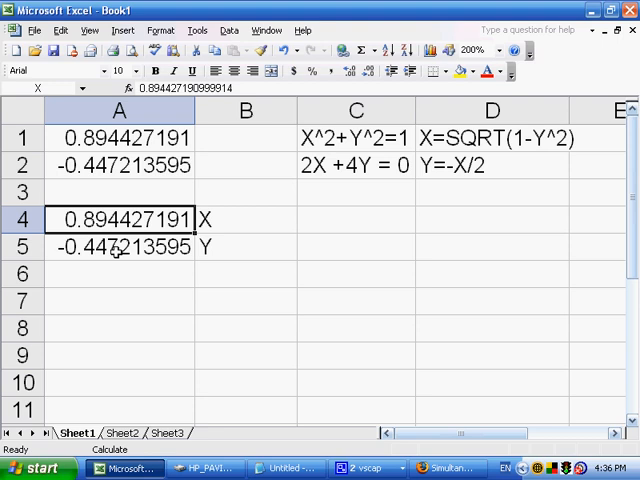
{"action": "left_click", "coordinate": [119, 247]}
{"action": "type", "text": "Y"}
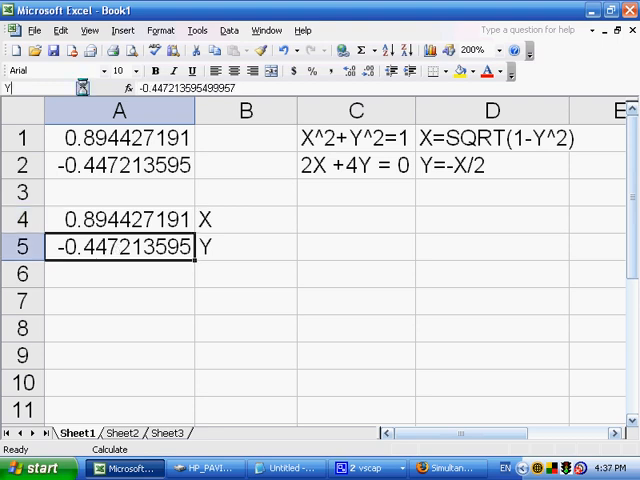
{"action": "left_click", "coordinate": [245, 273]}
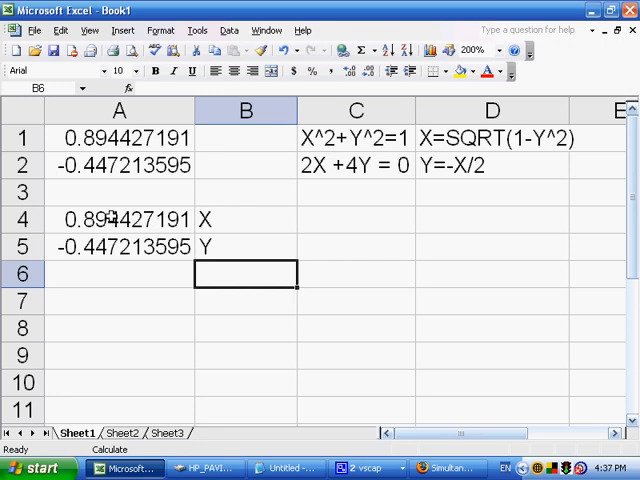
{"action": "left_click", "coordinate": [120, 246]}
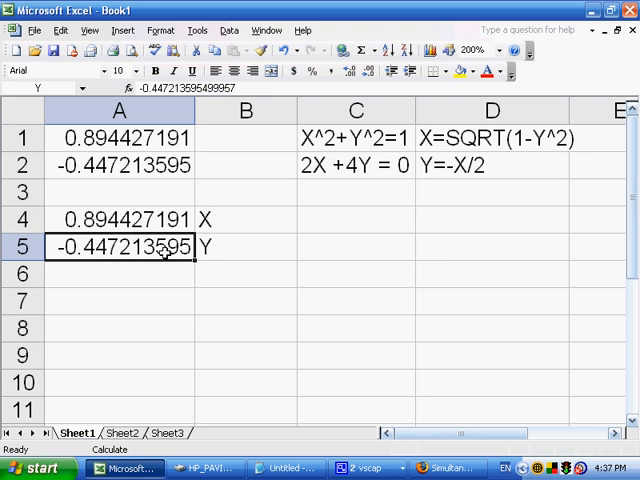
{"action": "mouse_move", "coordinate": [315, 218]}
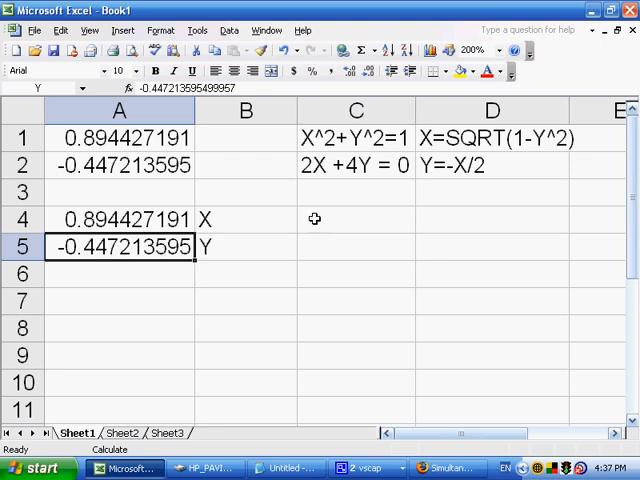
{"action": "mouse_move", "coordinate": [343, 138]}
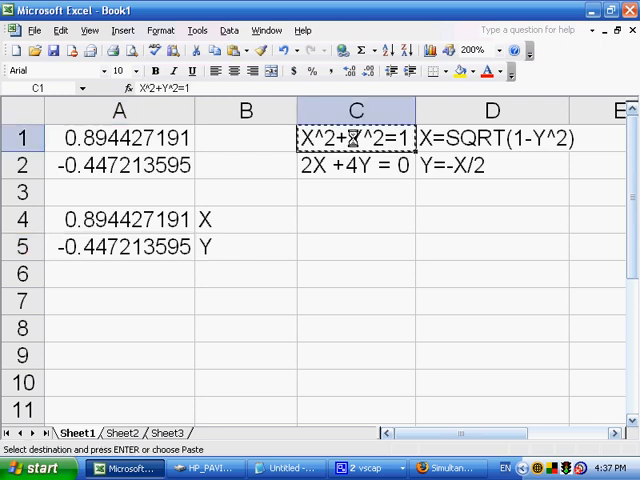
Enter =X^2 + Y^2 in C4 using the named cells, returning 1
{"action": "left_click", "coordinate": [355, 219]}
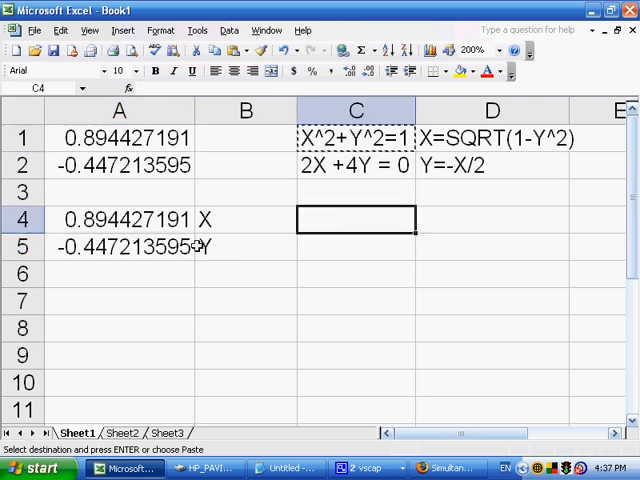
{"action": "type", "text": "="}
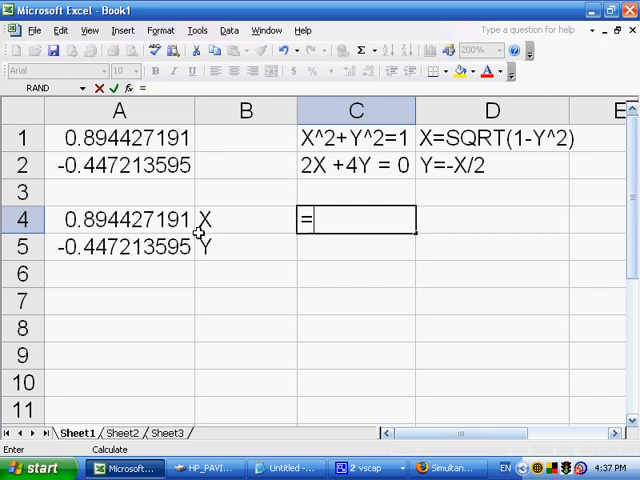
{"action": "type", "text": "X"}
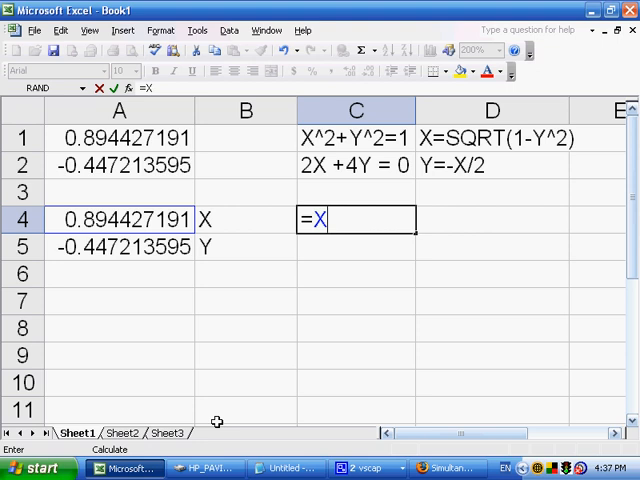
{"action": "type", "text": "^2 + Y"}
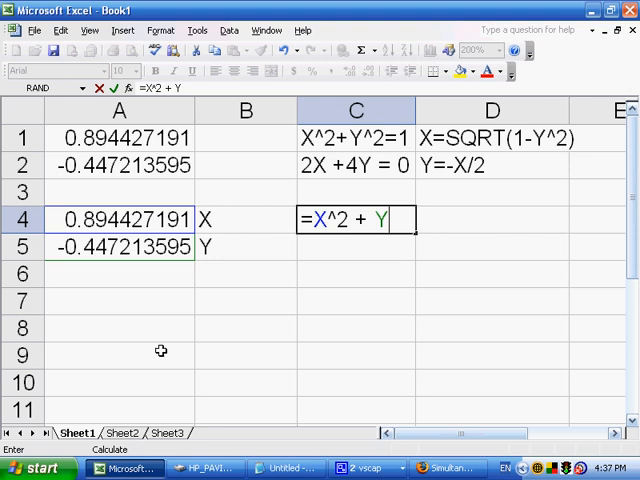
{"action": "type", "text": "^"}
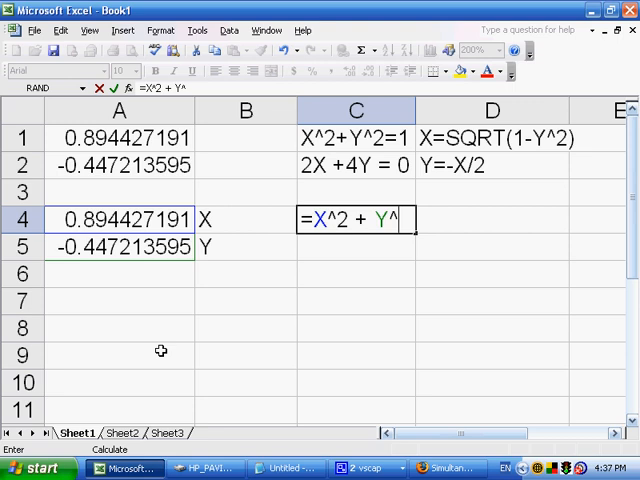
{"action": "type", "text": "2"}
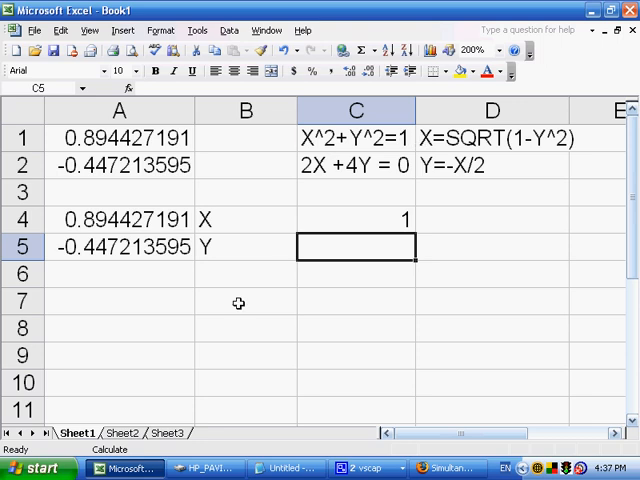
Enter the check formula =2*X + 4*Y in C5, below the first check's result
{"action": "type", "text": "=2*"}
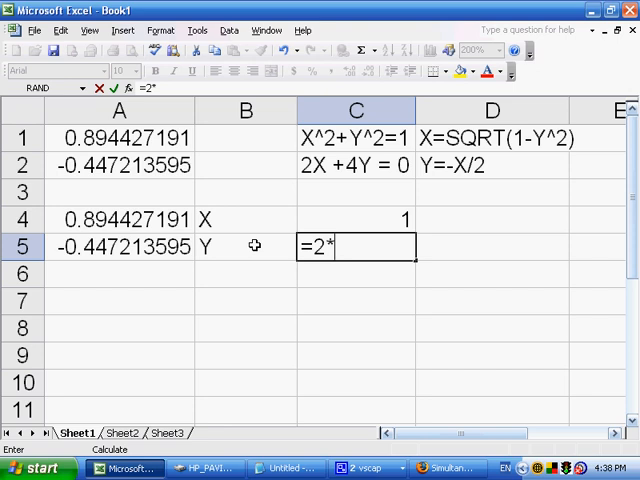
{"action": "type", "text": "X +"}
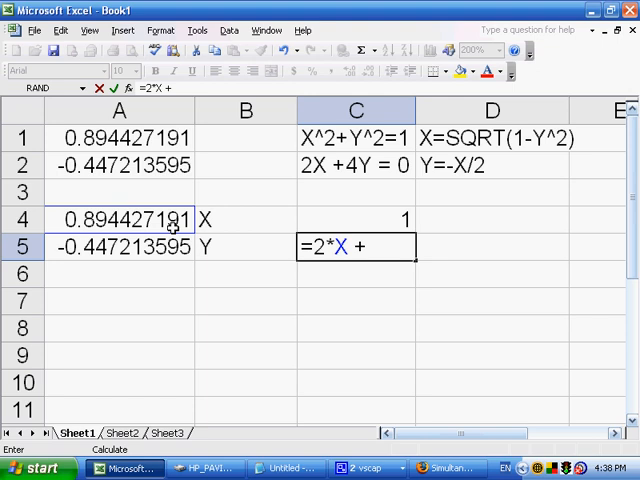
{"action": "type", "text": "4*"}
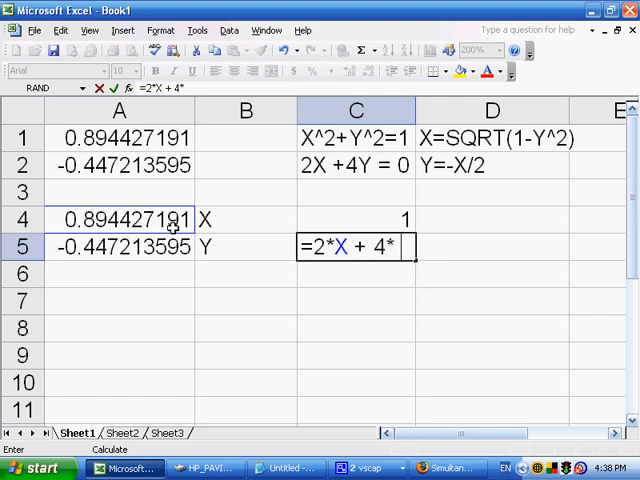
{"action": "type", "text": "Y"}
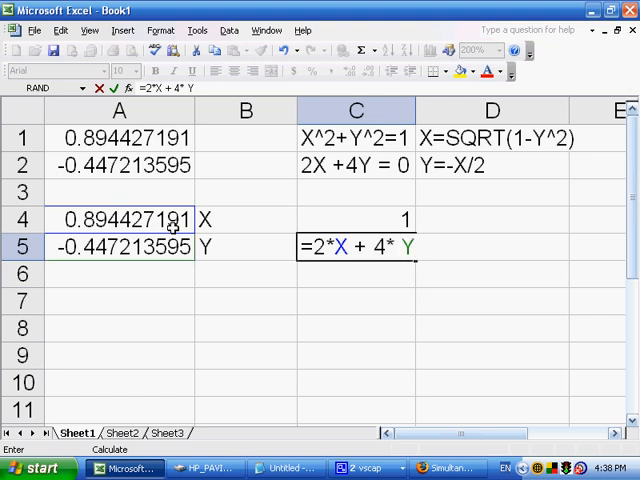